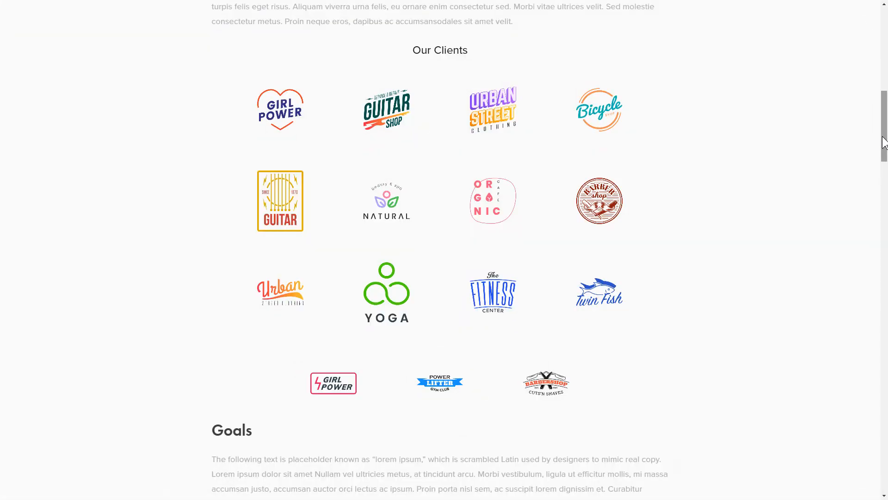
mouse_move(509, 324)
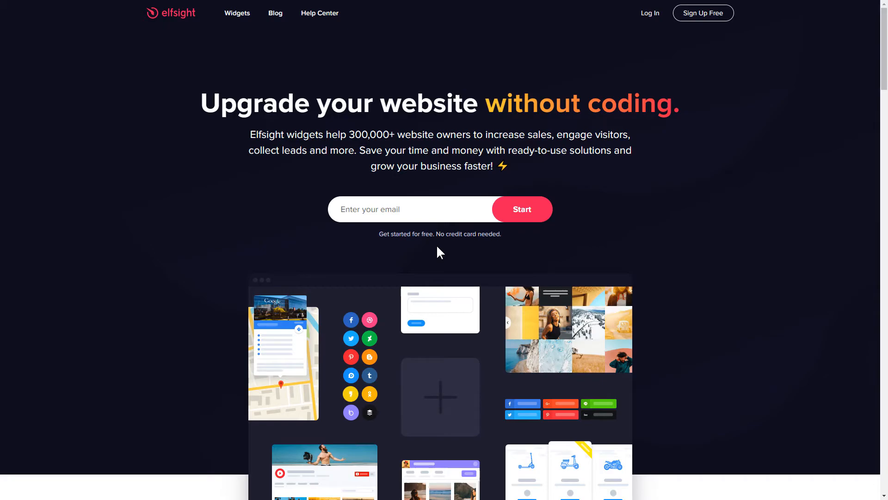
- Open the Logo Showcase widget page from the Widgets catalogue under Tools
click(237, 13)
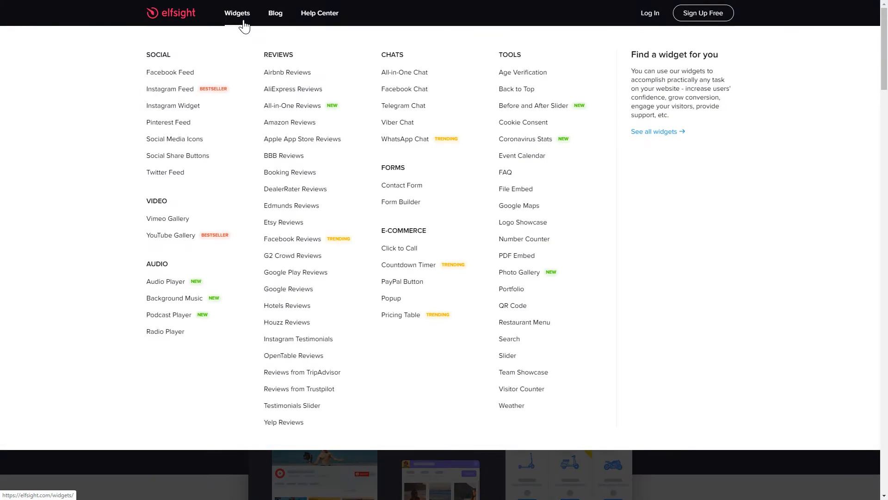
mouse_move(516, 231)
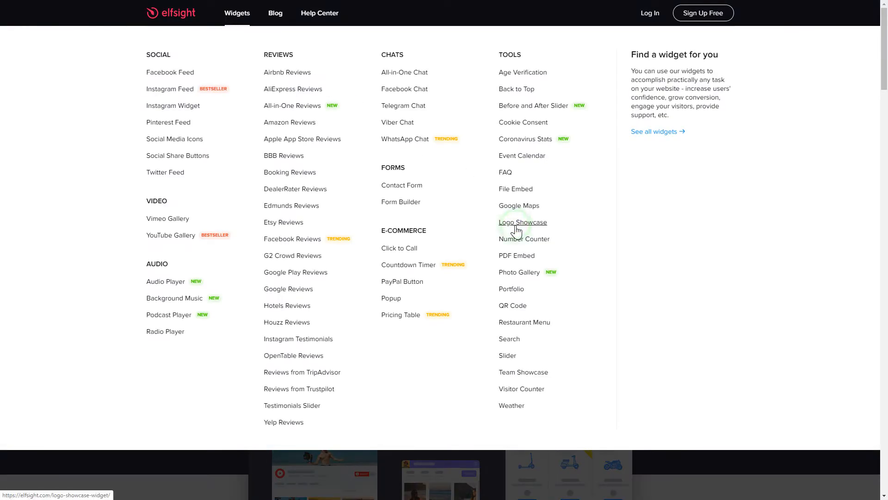
click(523, 222)
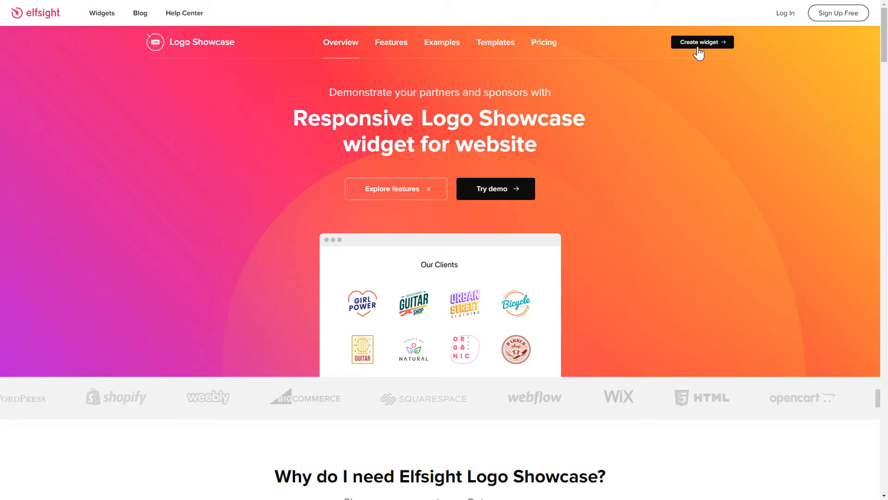
- Create a Logo Showcase widget, preview Infinite Carousel, then return to the Our Clients template
click(702, 42)
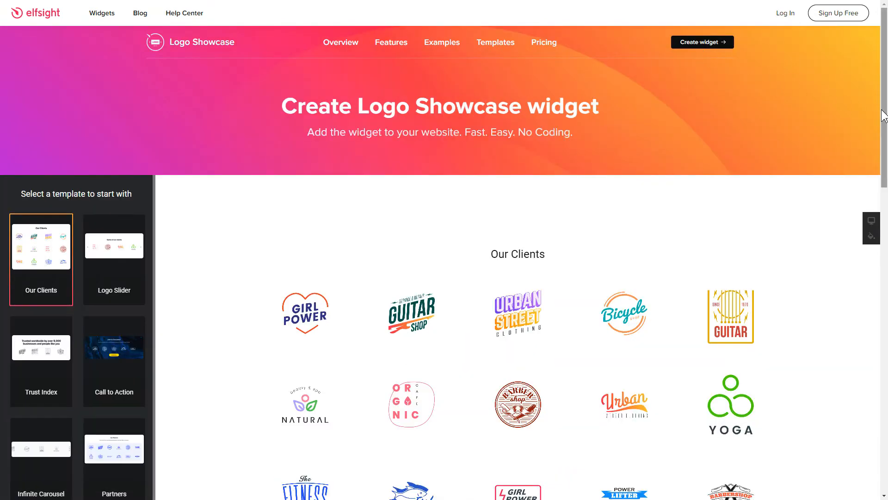
scroll(down, 3)
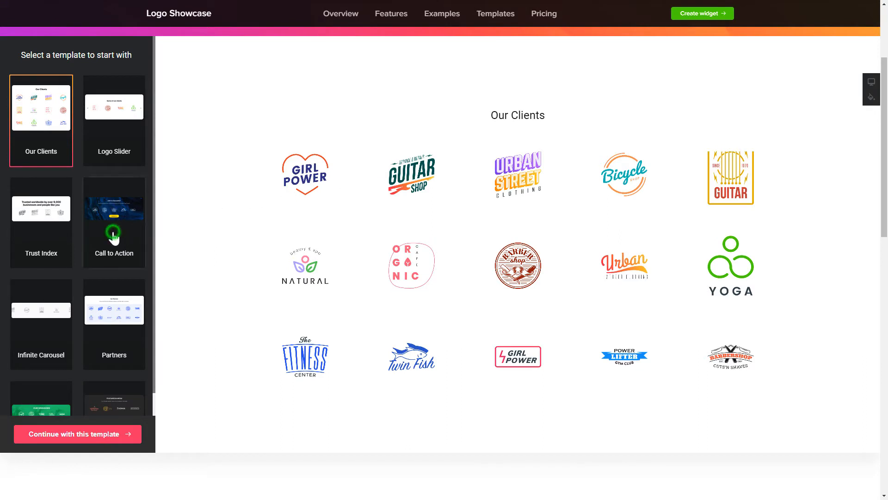
click(114, 222)
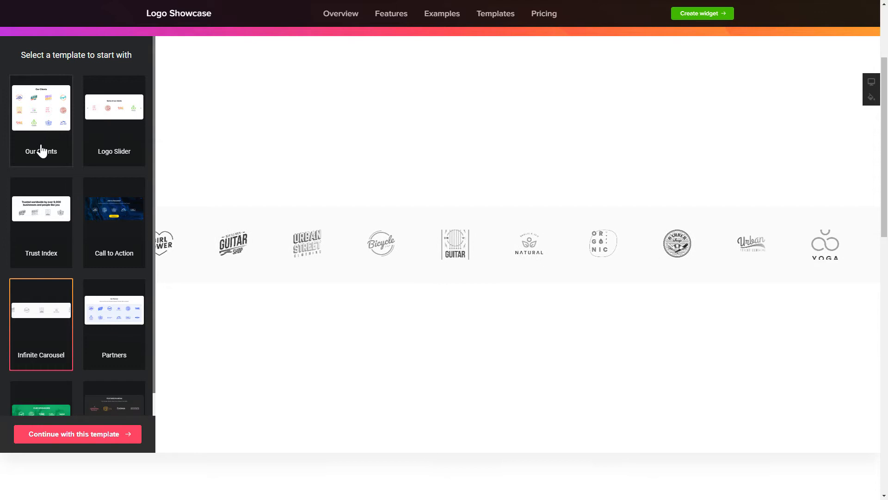
click(41, 107)
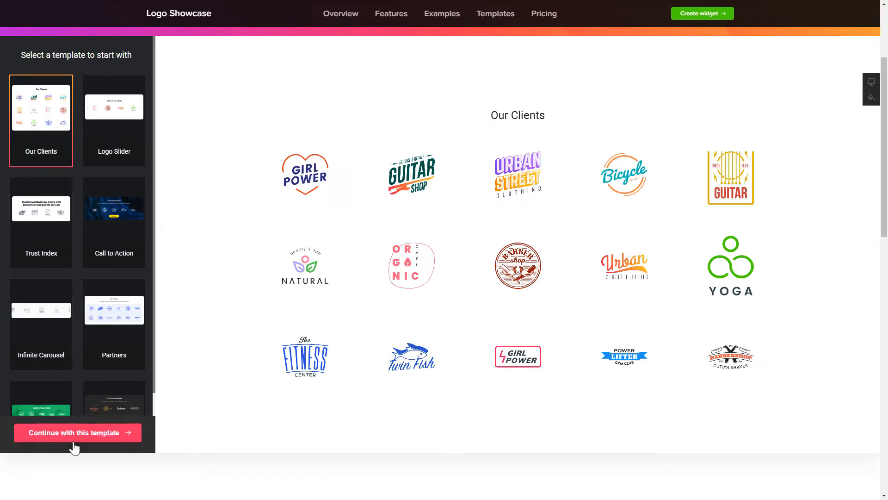
- Continue with Our Clients, inspect logo1.png and its File Manager, and review the logo list
click(78, 432)
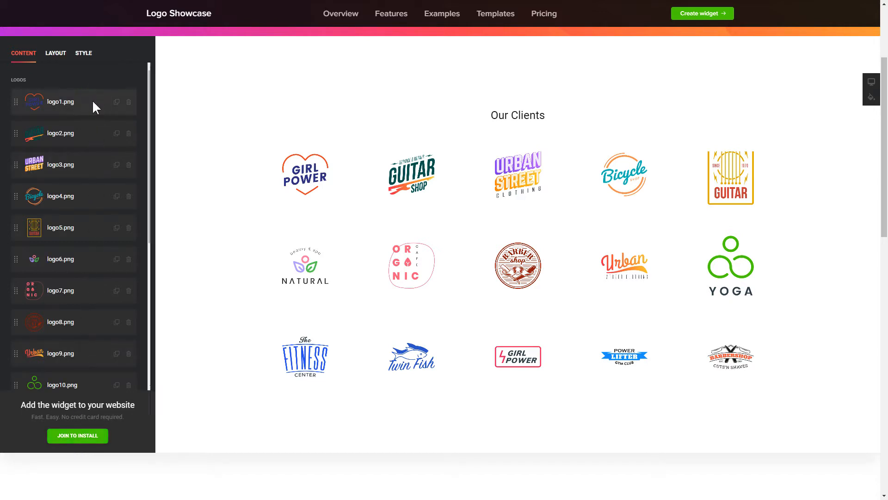
click(60, 102)
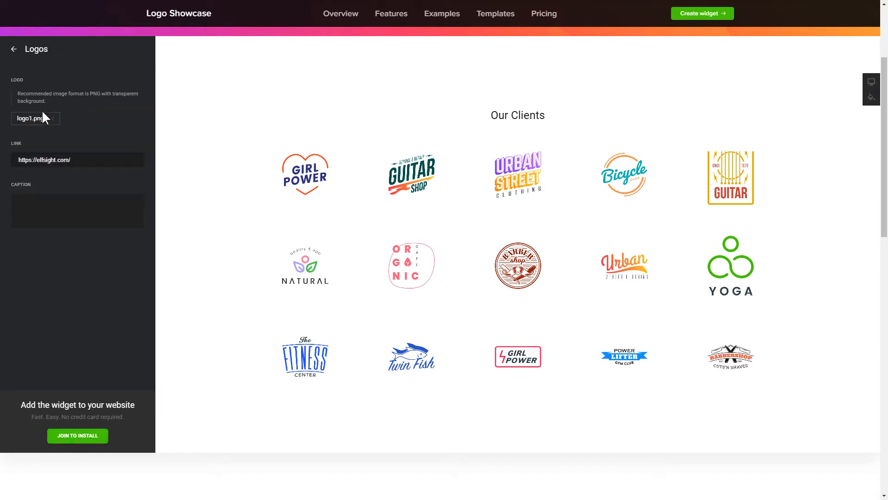
click(32, 118)
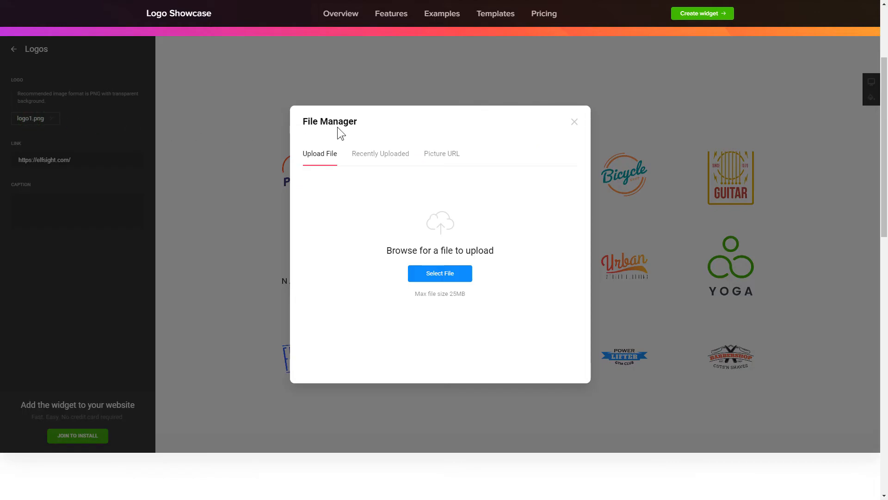
click(573, 122)
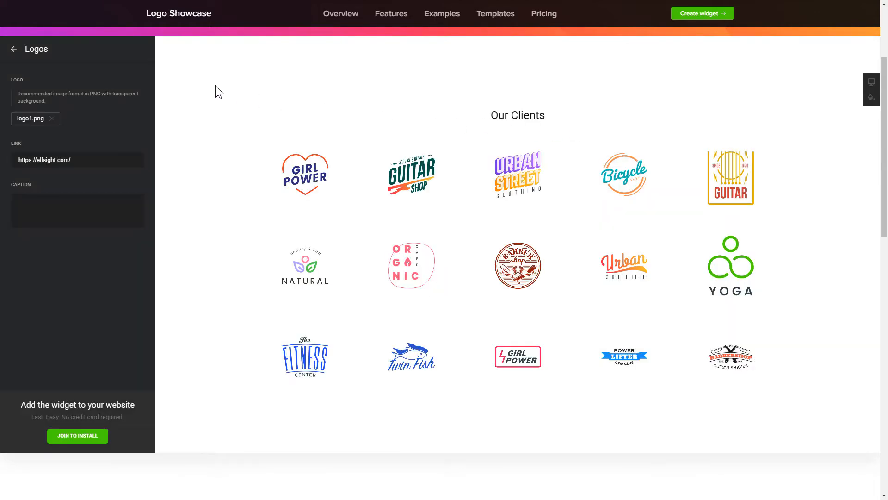
click(15, 48)
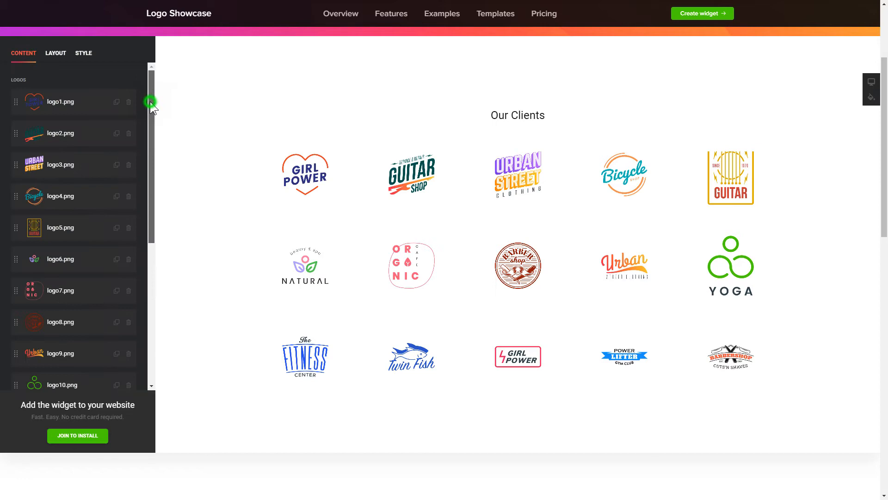
scroll(down, 3)
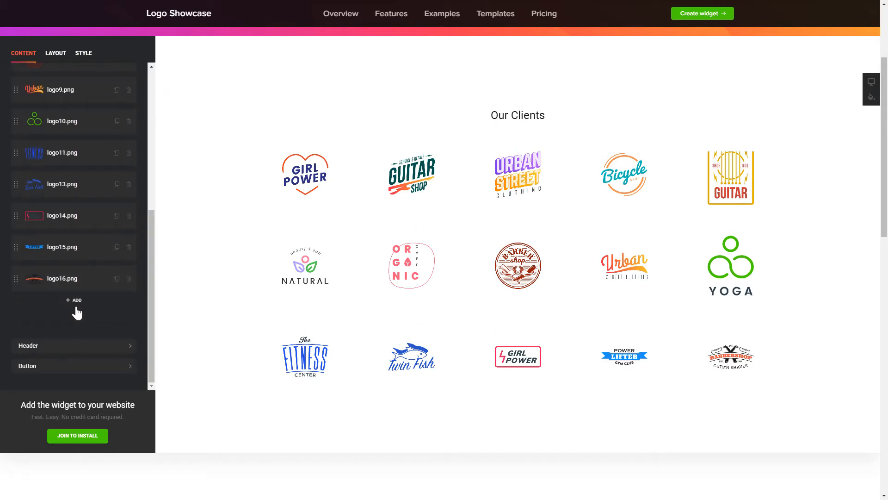
- Review the widget's Layout and Style settings, then return to Content
click(55, 52)
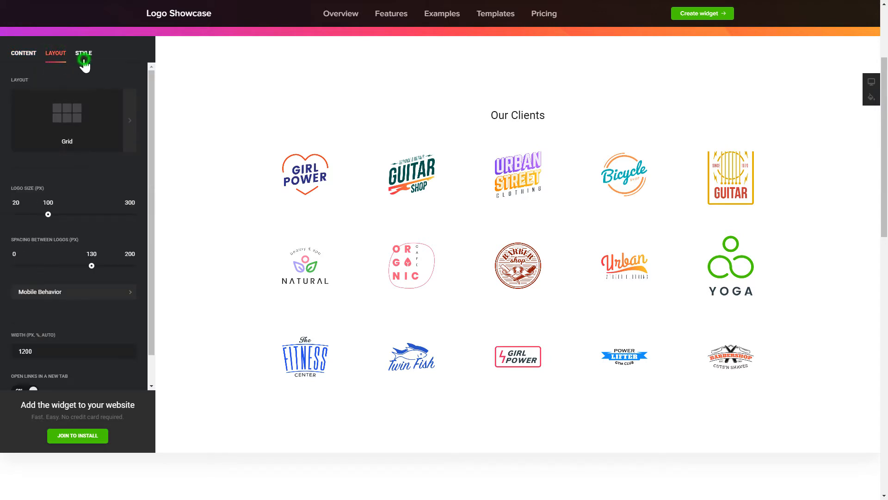
click(83, 53)
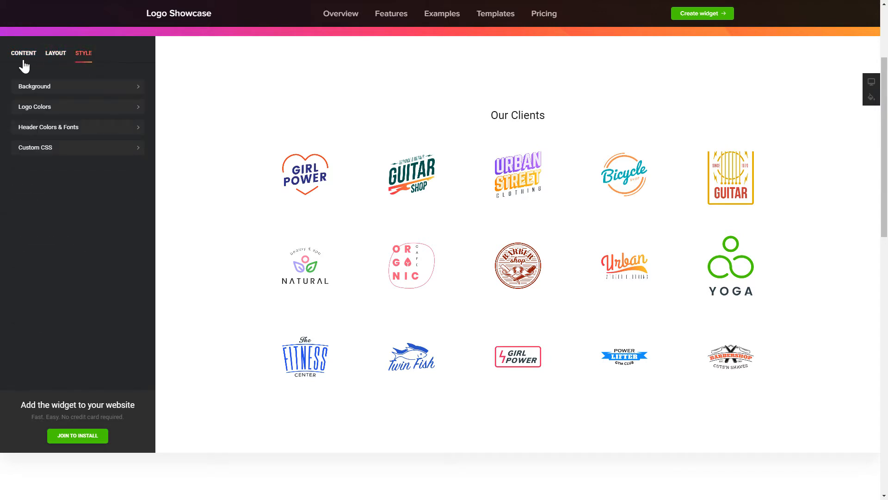
click(24, 52)
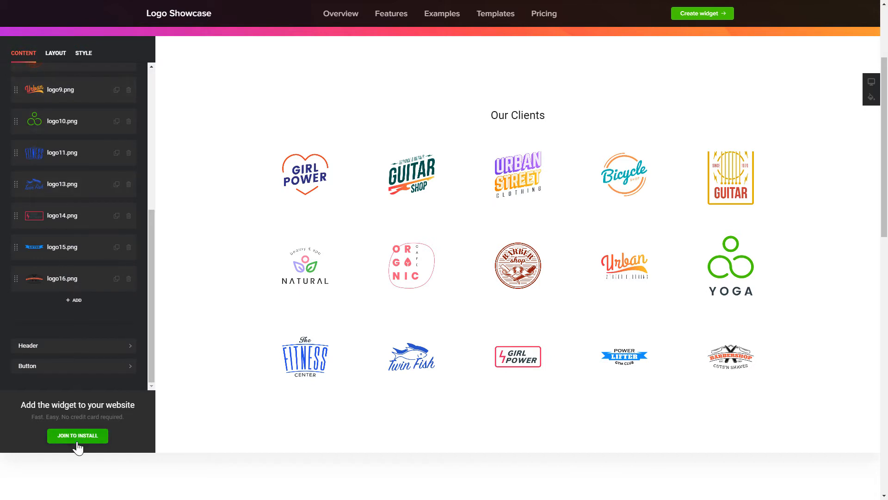
click(77, 435)
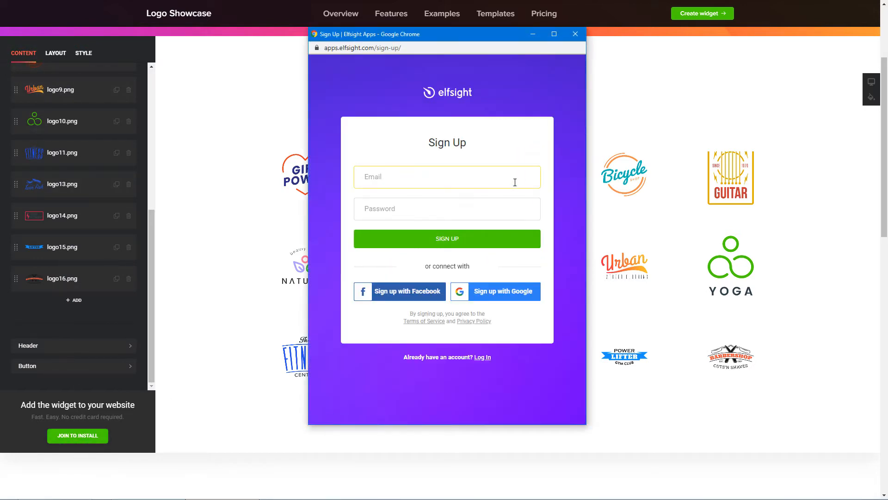
text(example@elfsight.com)
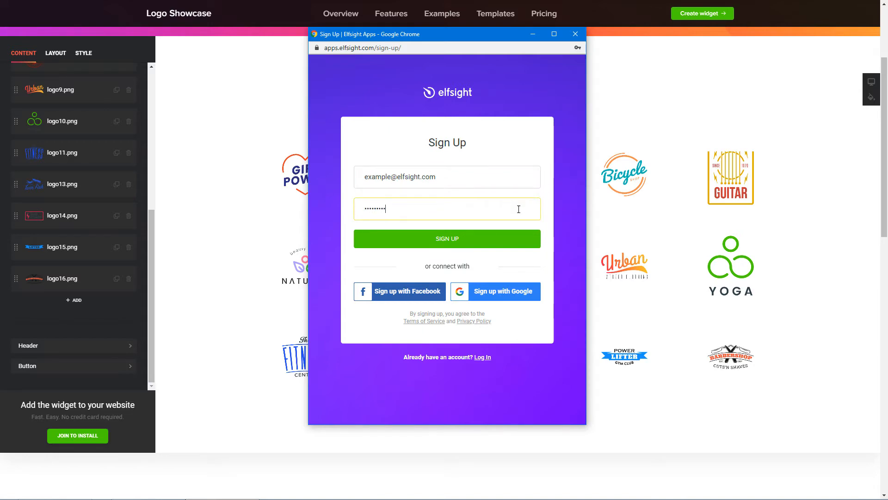
click(448, 238)
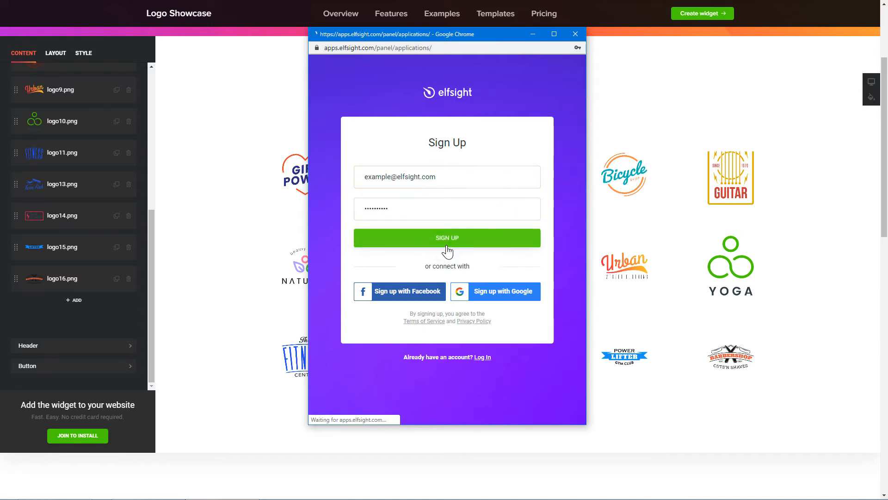
click(446, 237)
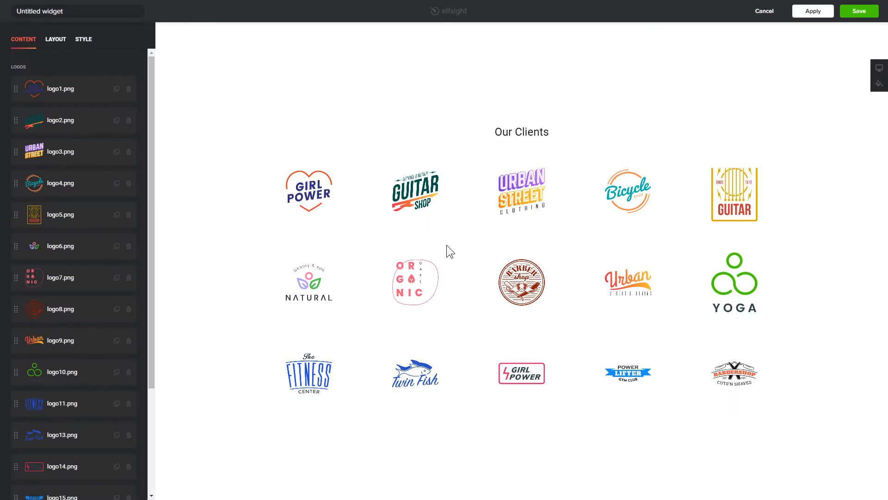
click(859, 11)
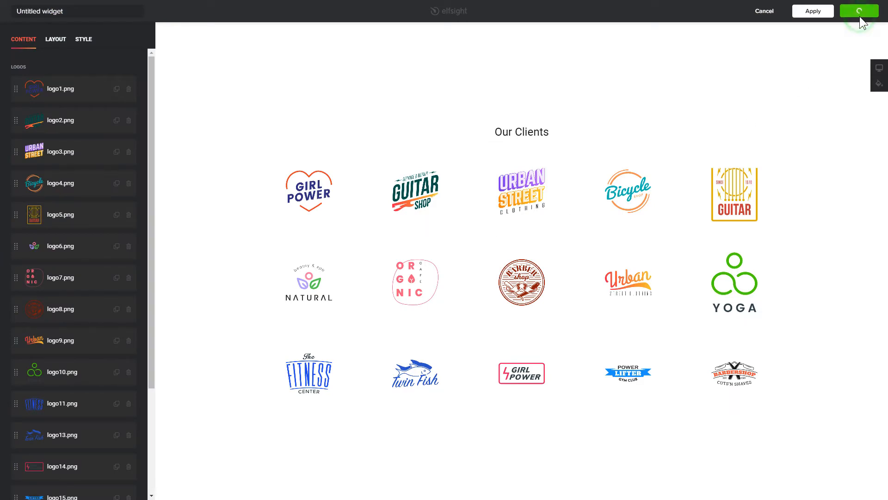
- Choose the free Lite plan and copy the widget's embed code
click(858, 11)
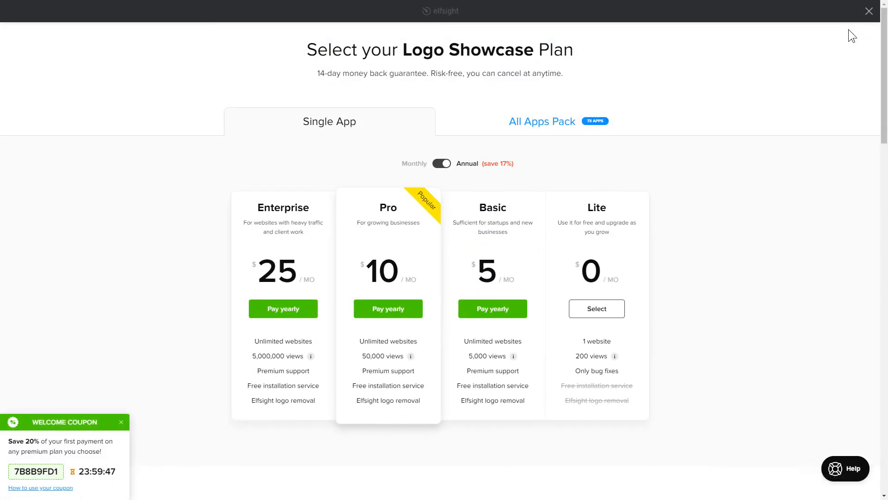
mouse_move(467, 248)
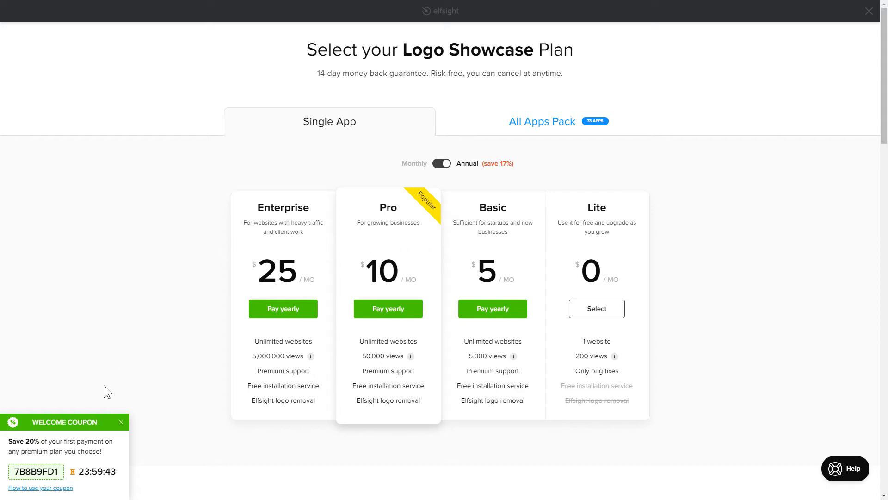
mouse_move(107, 428)
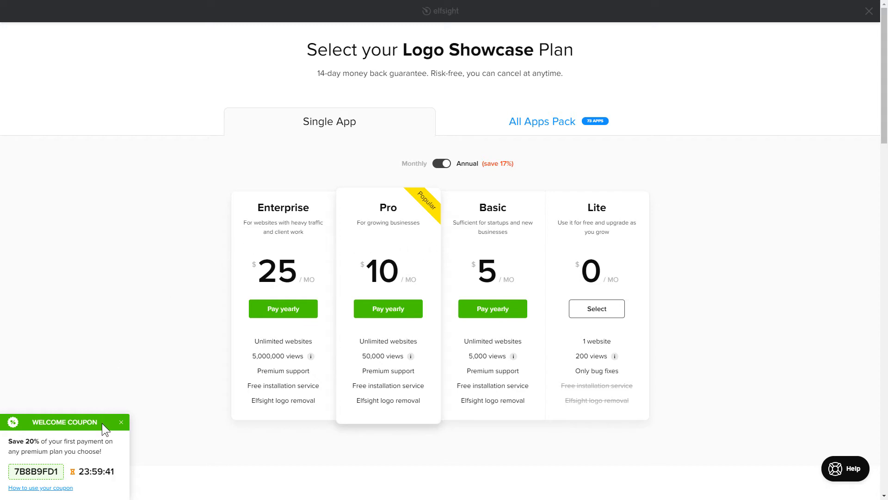
mouse_move(597, 320)
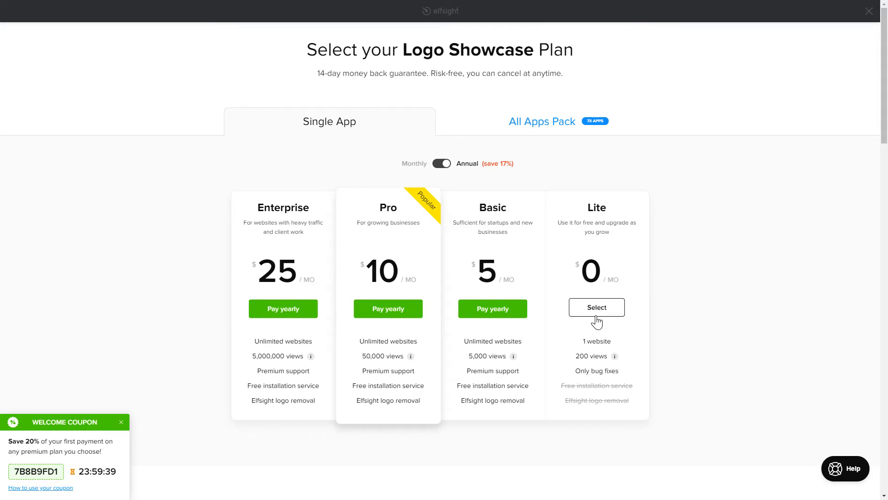
click(595, 307)
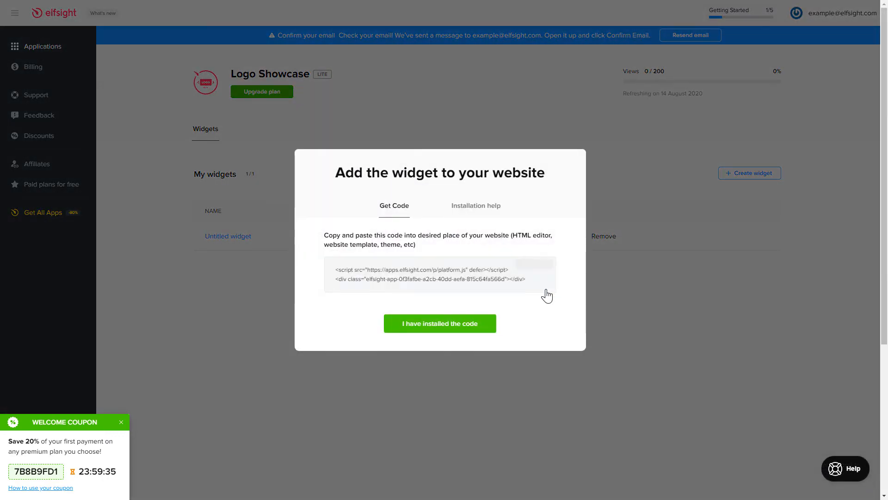
click(534, 263)
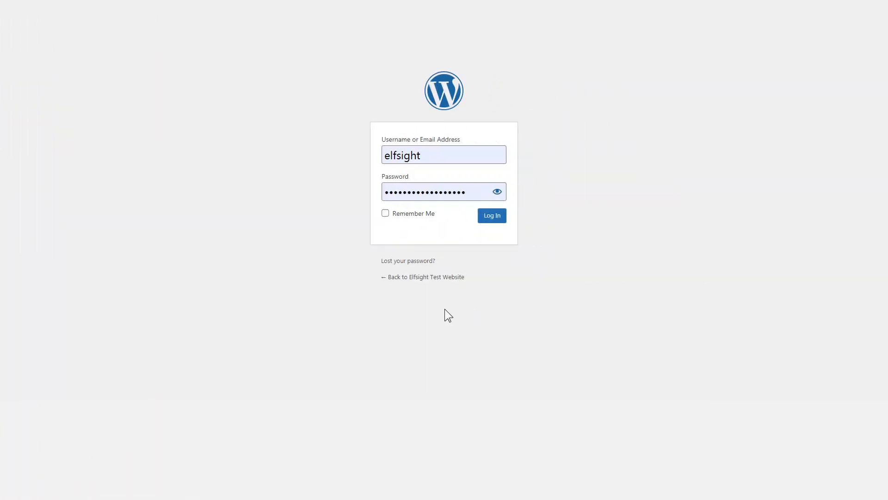
- Log into WordPress, list all pages and open the Homepage with Elementor
click(492, 215)
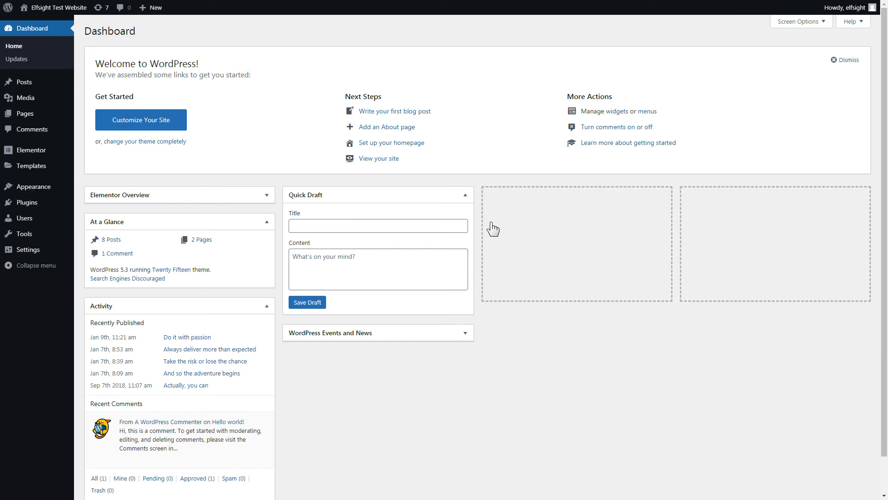
mouse_move(22, 114)
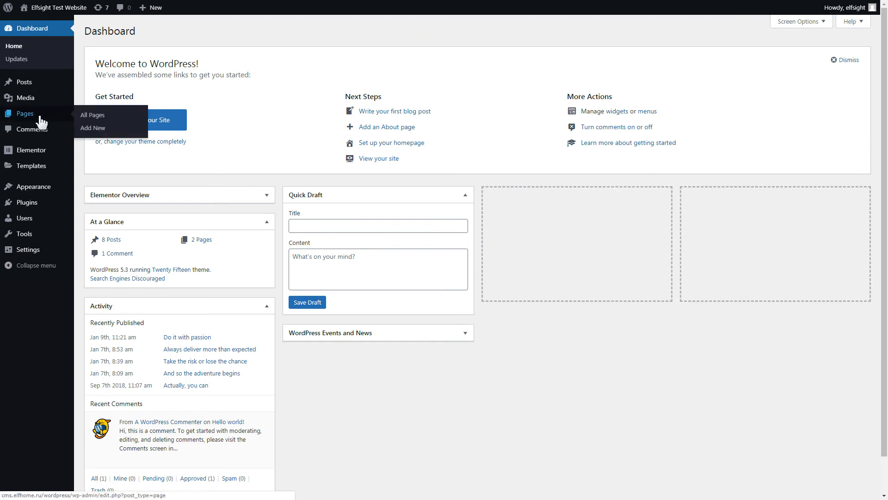
click(92, 115)
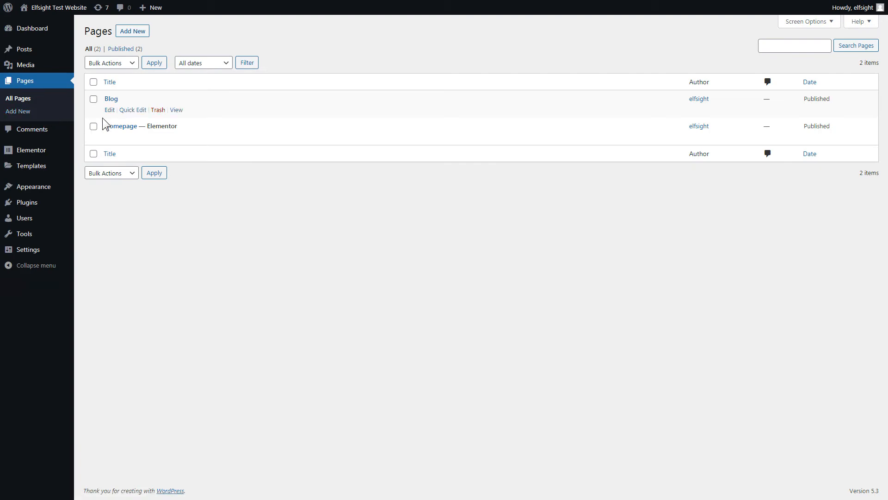
click(213, 137)
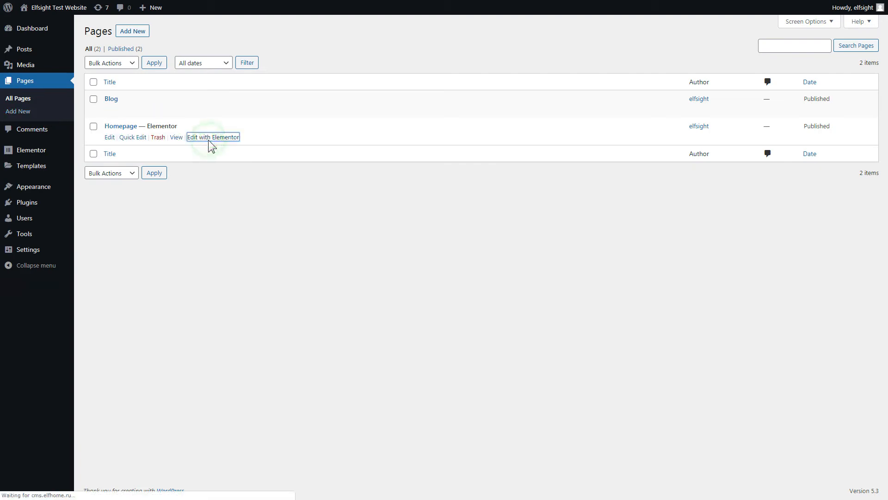
- Drag an HTML block between Mission and Goals with the embed code, then update the page
click(212, 137)
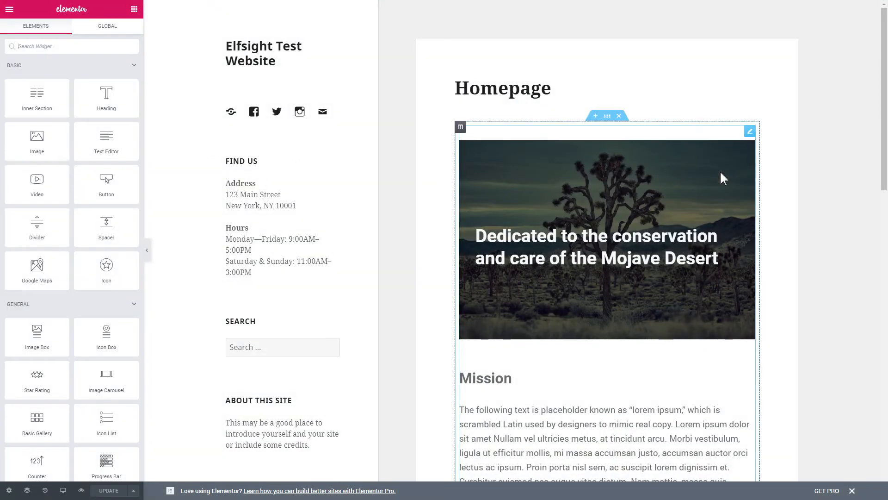
scroll(down, 3)
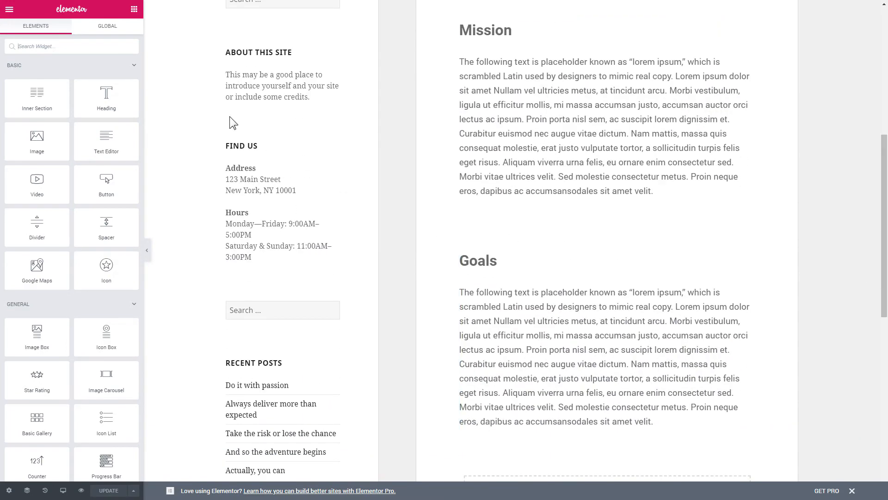
scroll(down, 3)
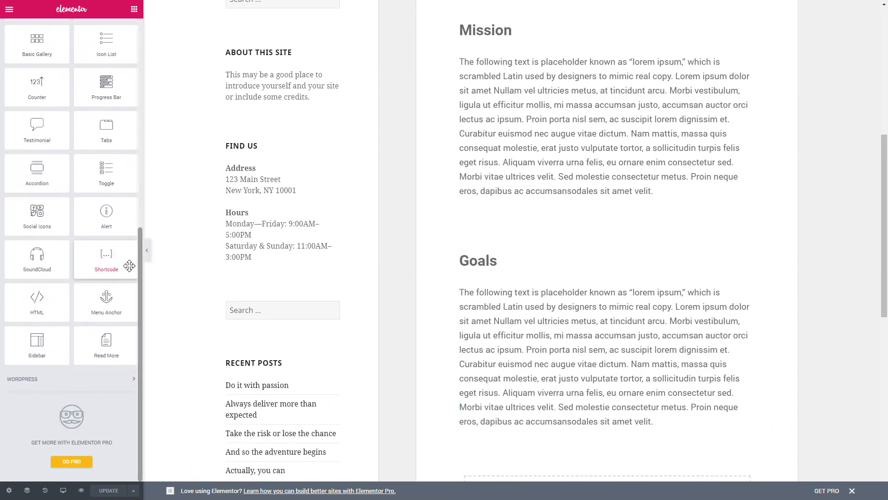
mouse_move(44, 306)
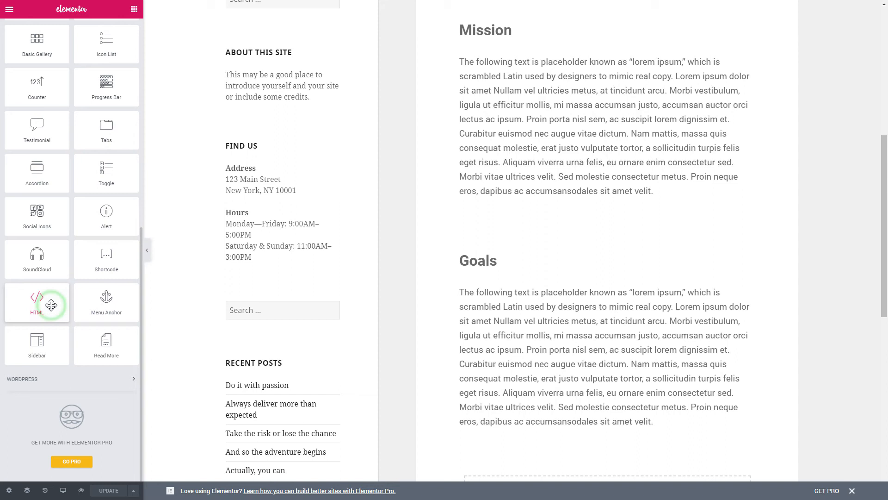
drag(36, 301, 607, 232)
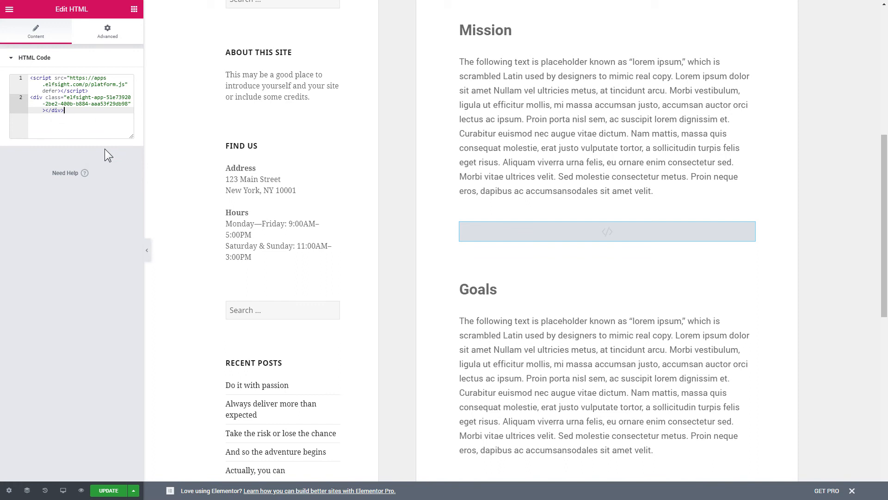
mouse_move(116, 487)
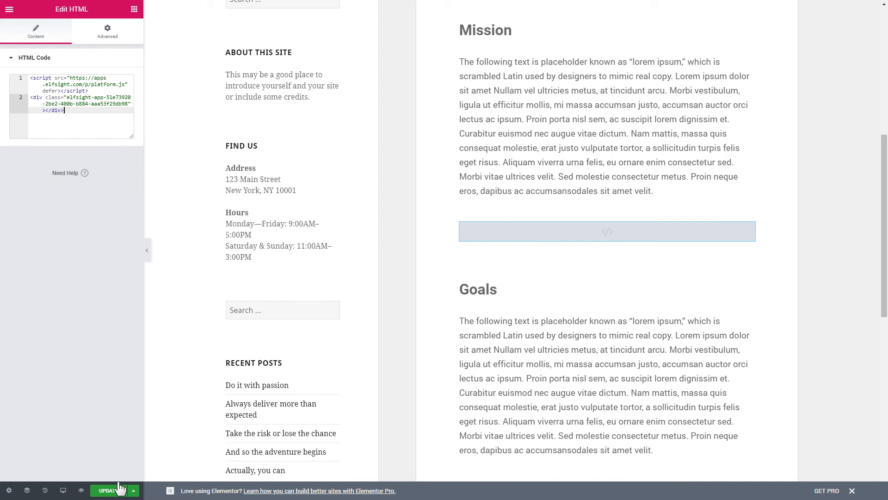
click(109, 491)
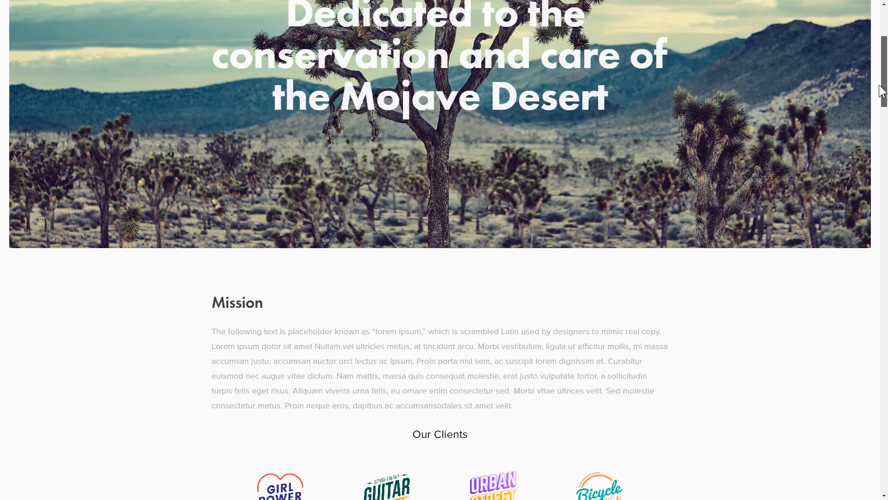
- Scroll the live Homepage down to the Our Clients logo grid
scroll(down, 3)
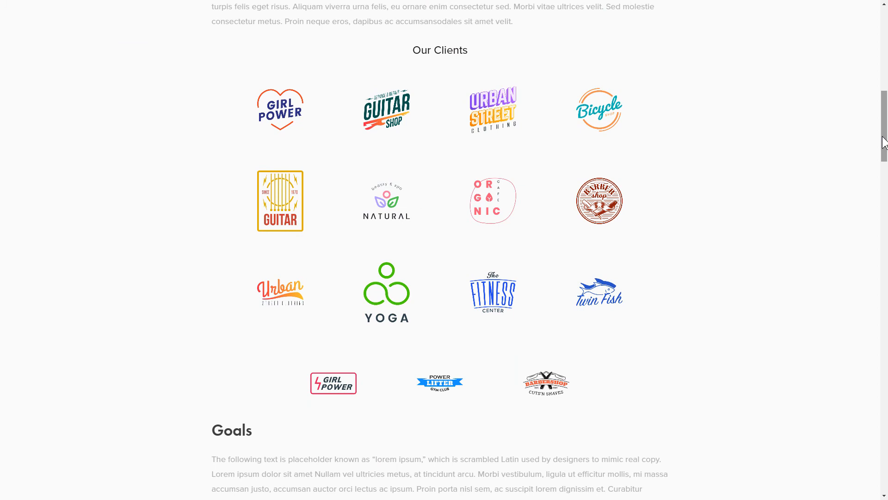